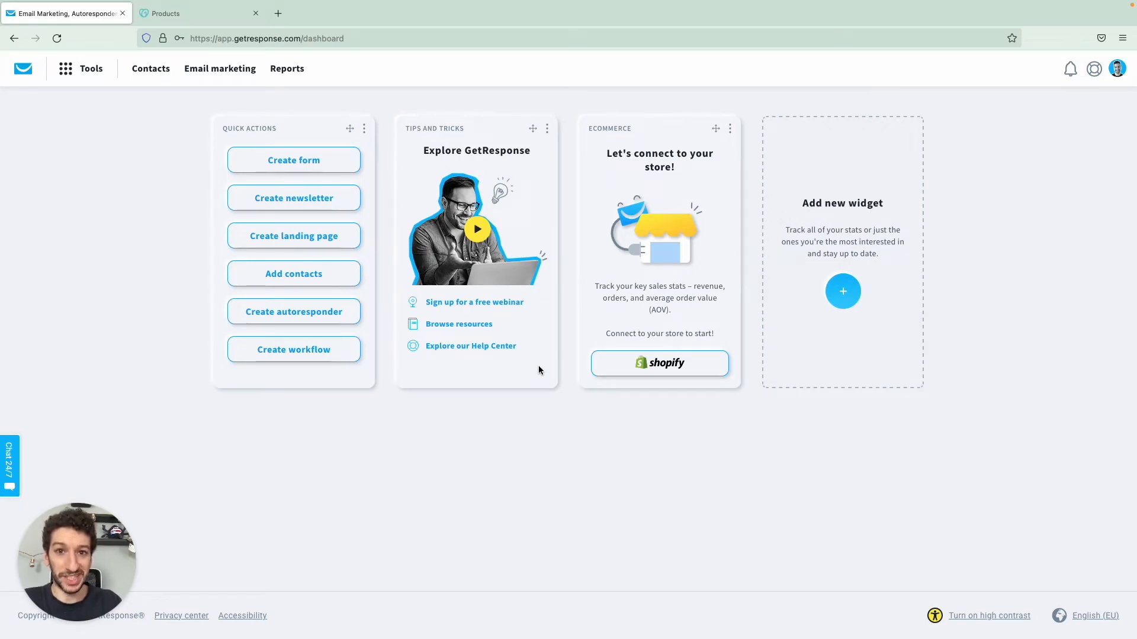
mouse_move(559, 437)
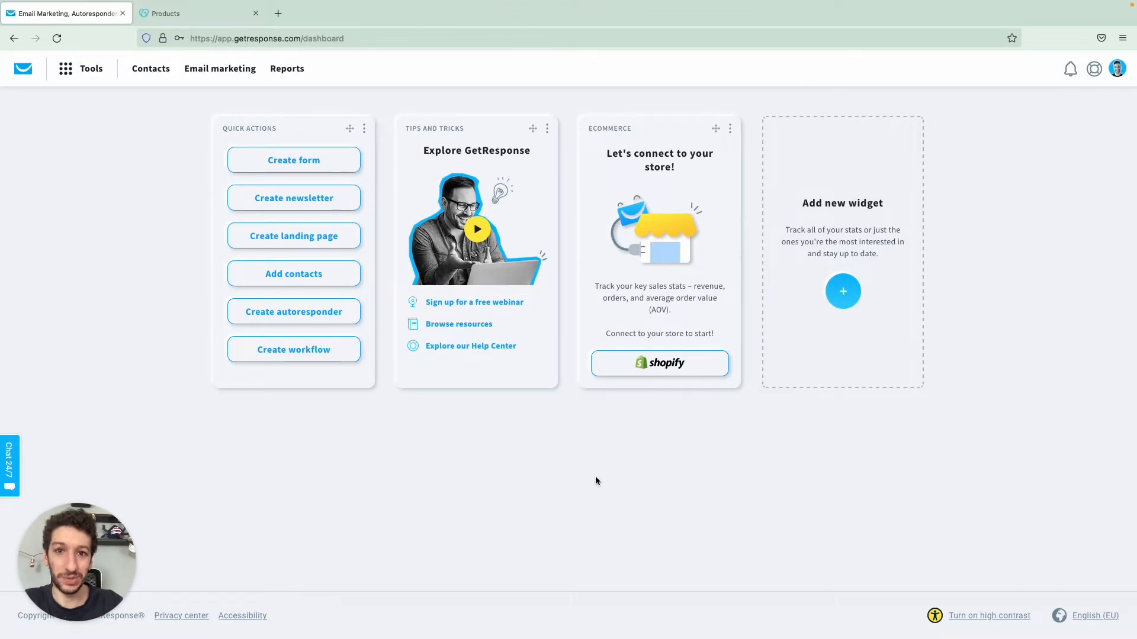
mouse_move(1108, 99)
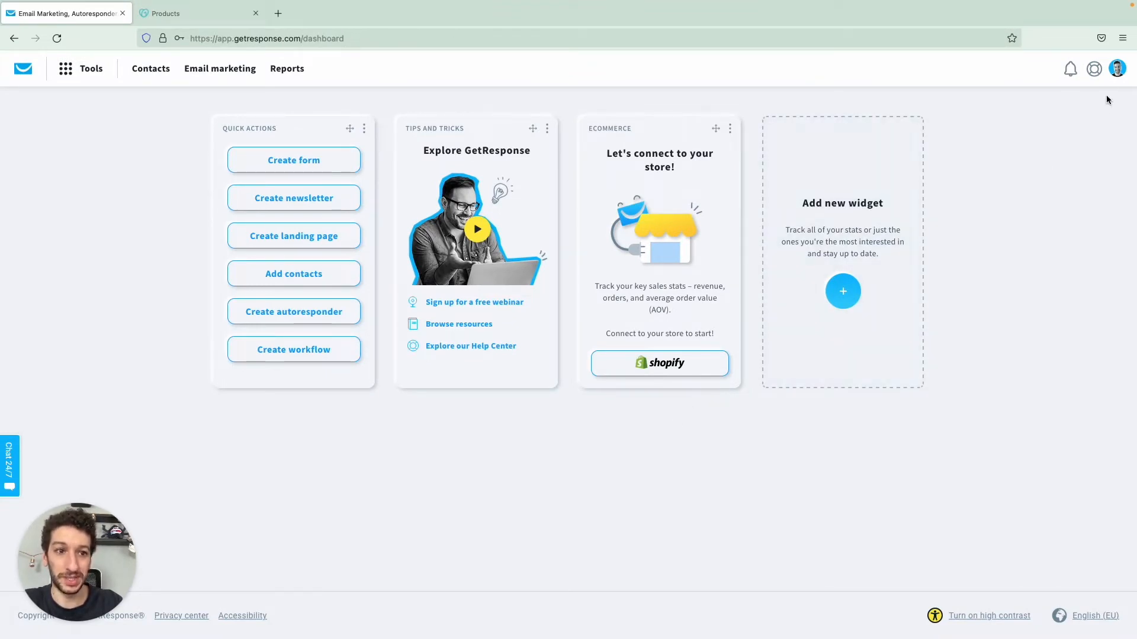
Step: Open Manage account from the GetResponse profile avatar menu
left_click(1117, 68)
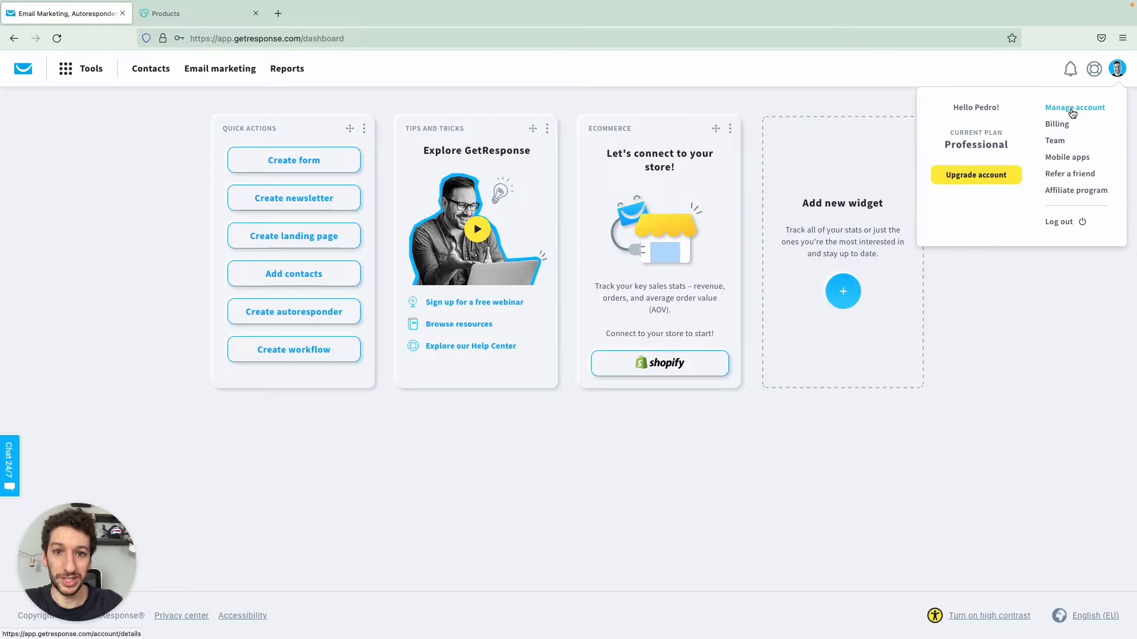
left_click(1074, 107)
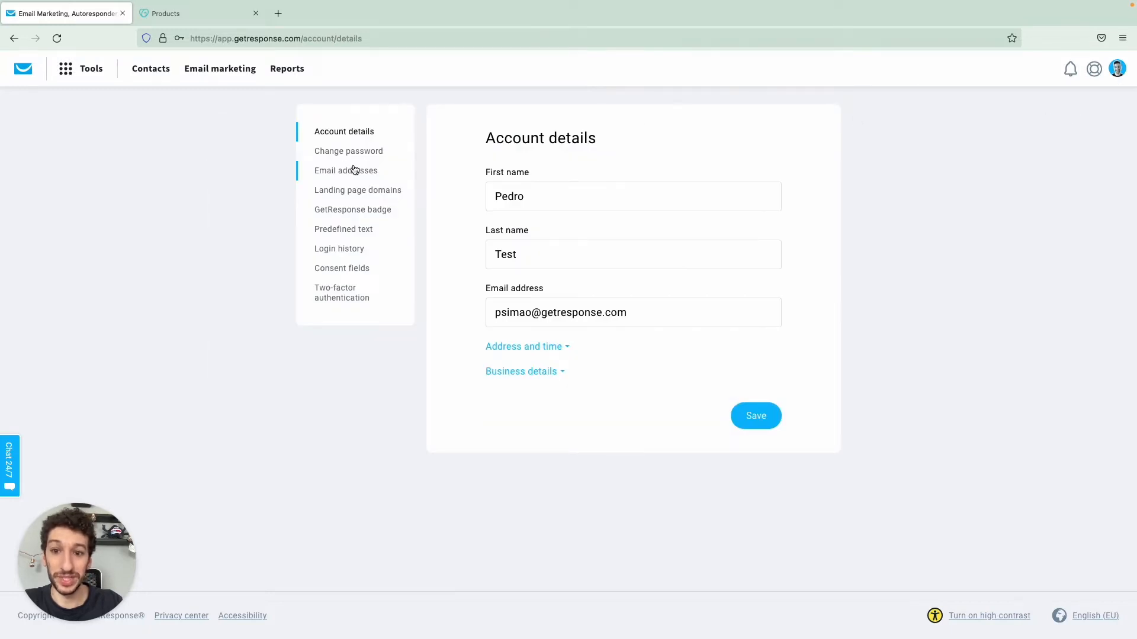
Step: Open the Email addresses settings to see simplesetup.xyz with authentication pending
left_click(345, 170)
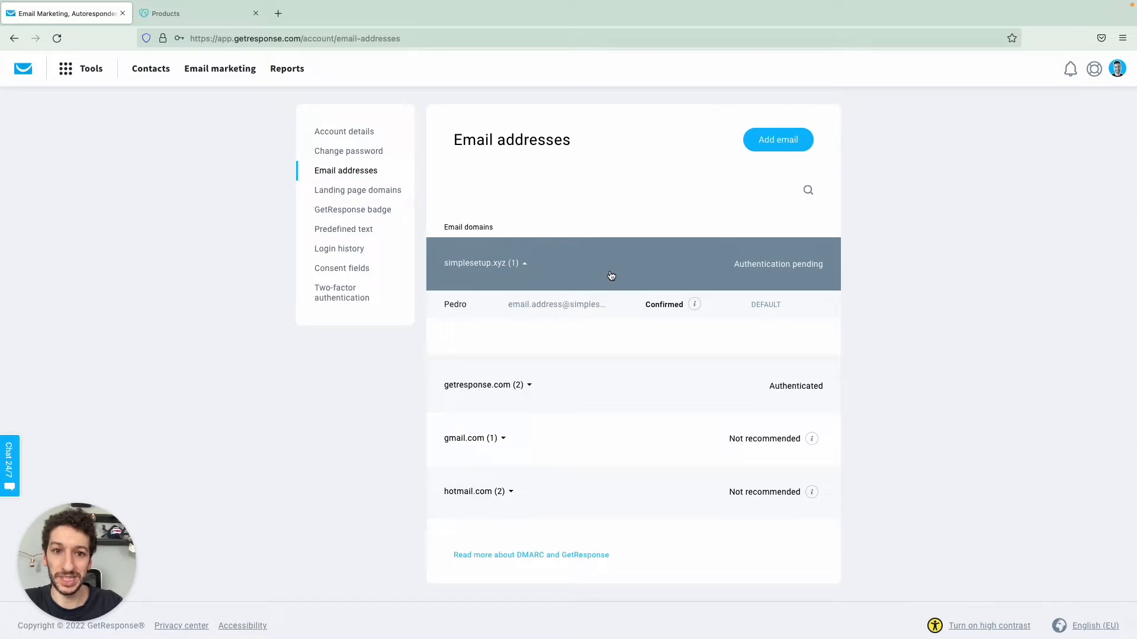
mouse_move(798, 153)
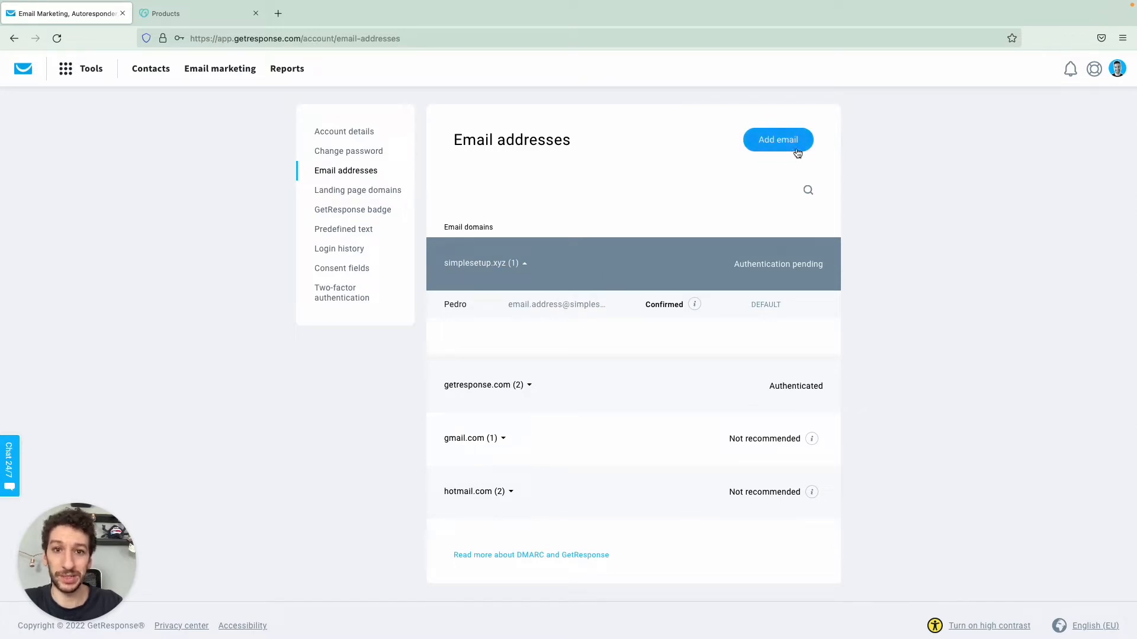
mouse_move(645, 240)
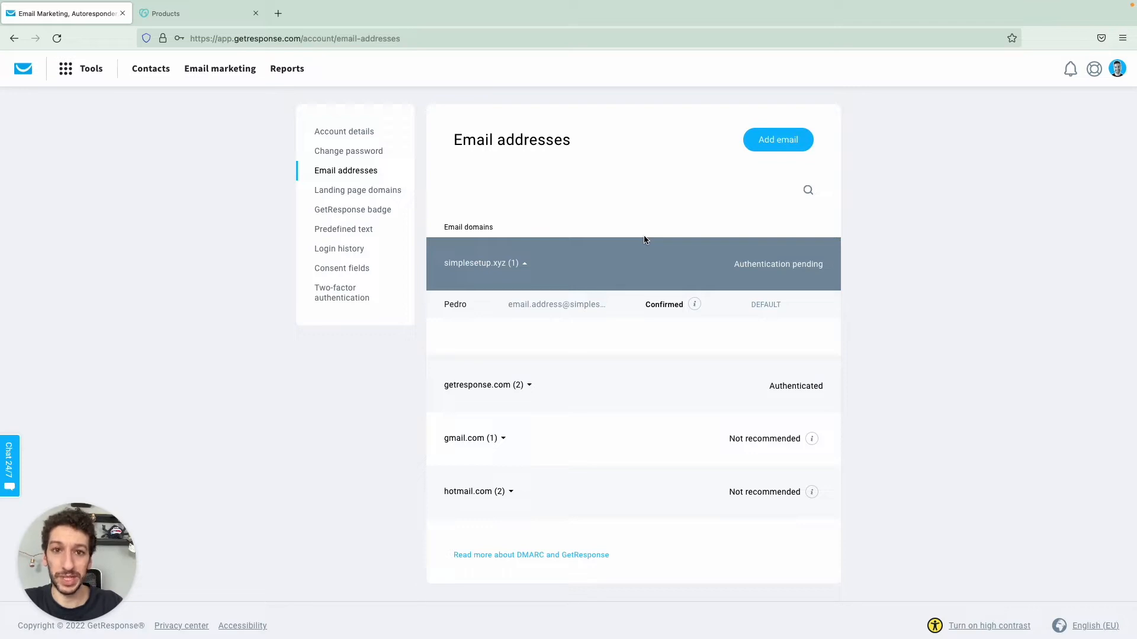
mouse_move(621, 419)
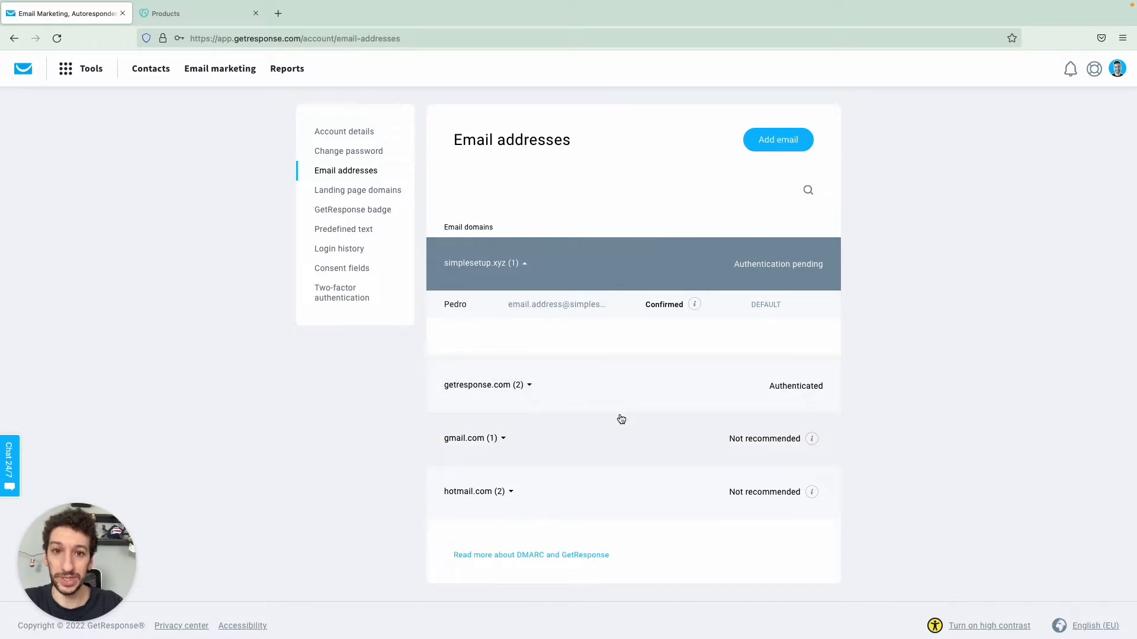
mouse_move(498, 450)
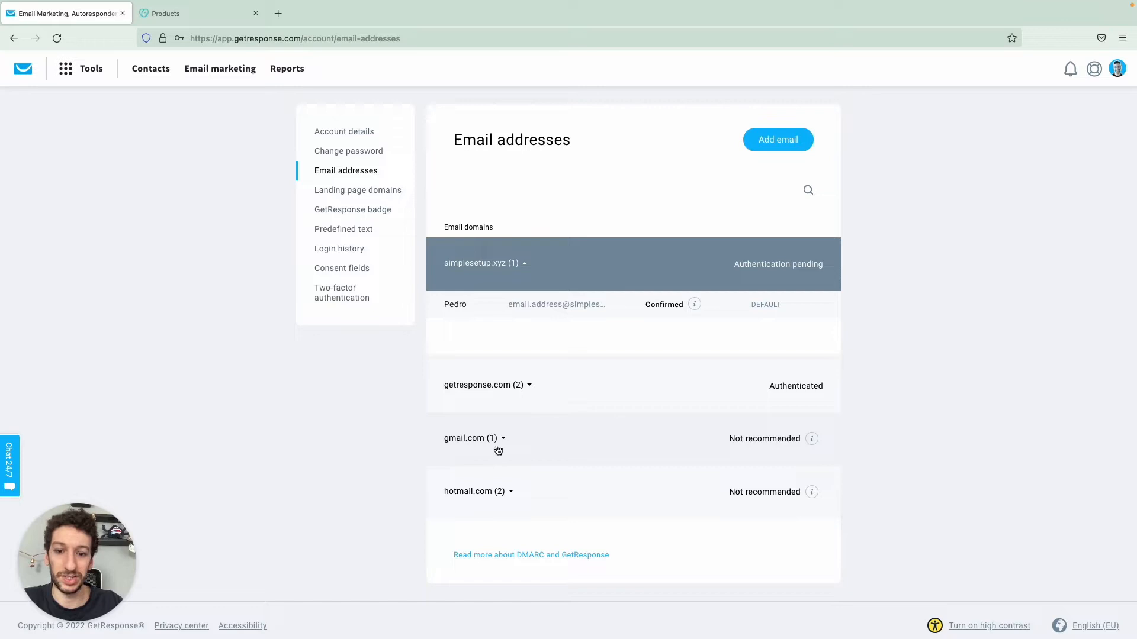
mouse_move(769, 489)
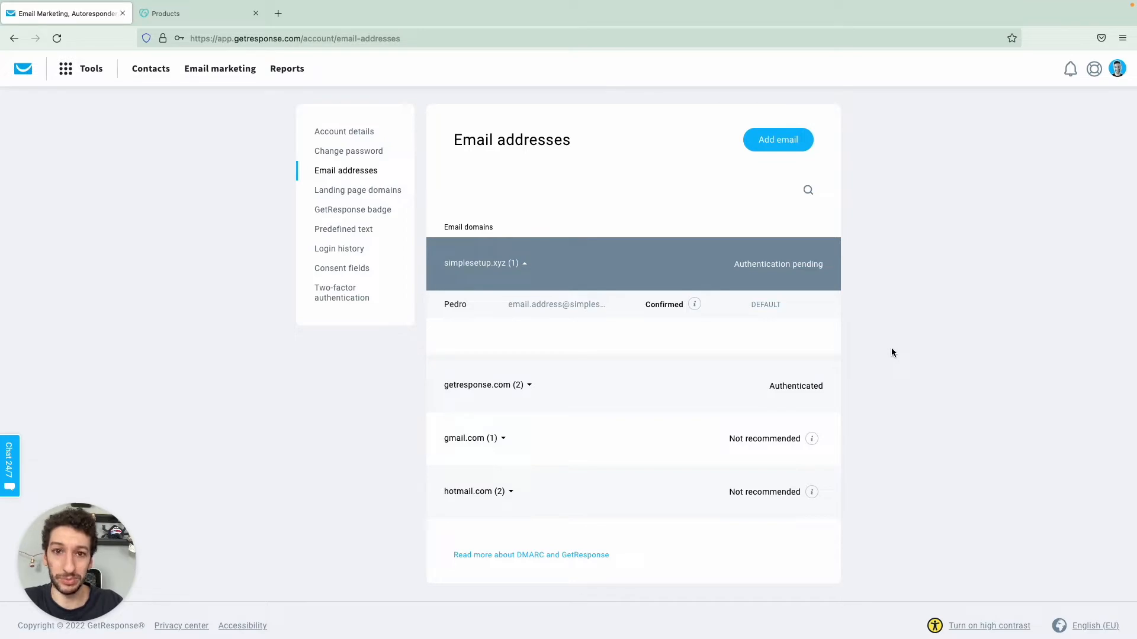
mouse_move(695, 305)
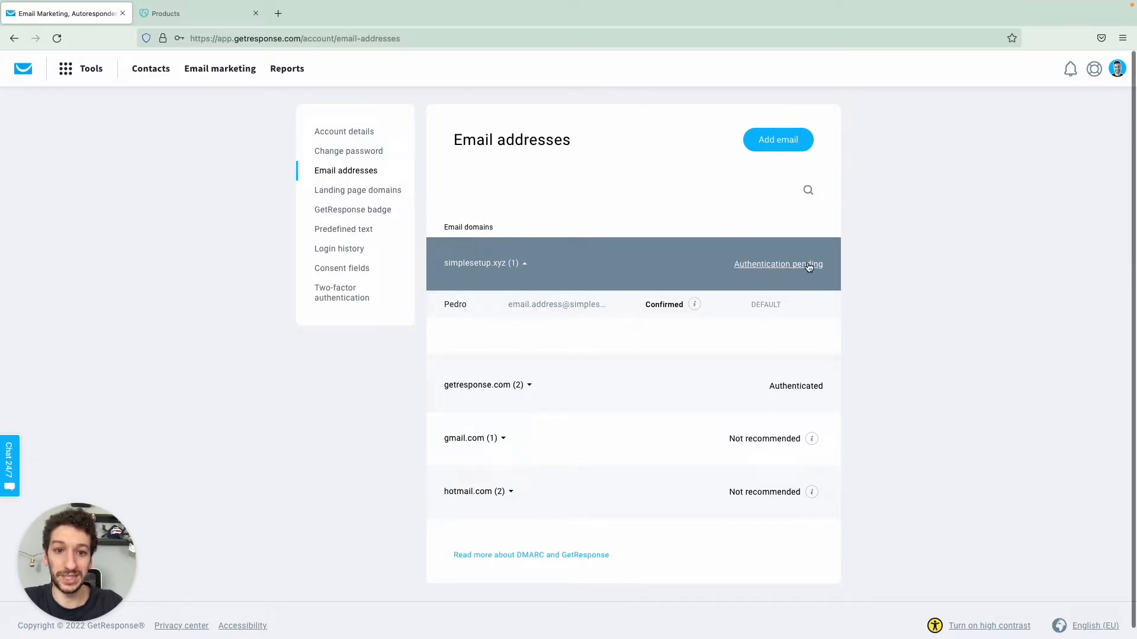
mouse_move(792, 264)
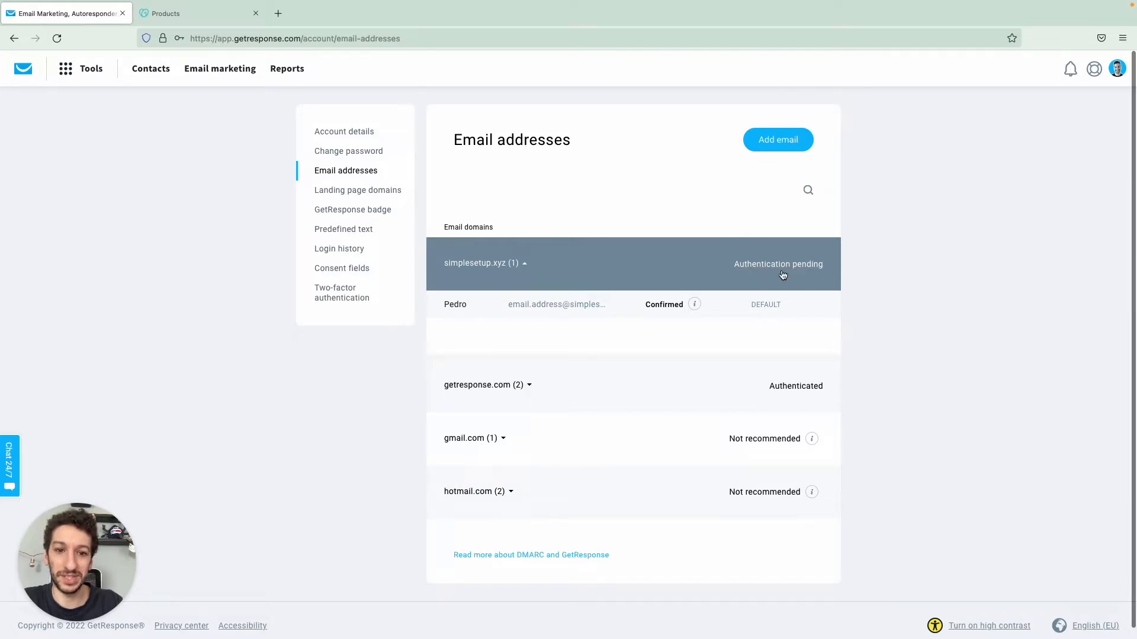
mouse_move(793, 274)
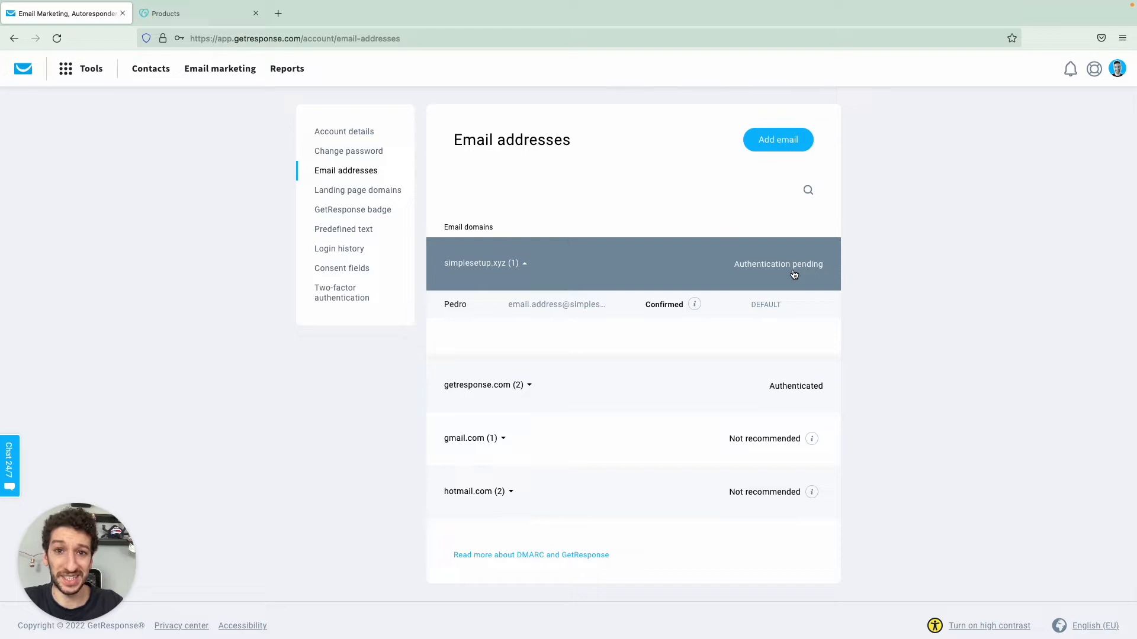
Step: Open the Authenticate your domain dialog for simplesetup.xyz
left_click(778, 264)
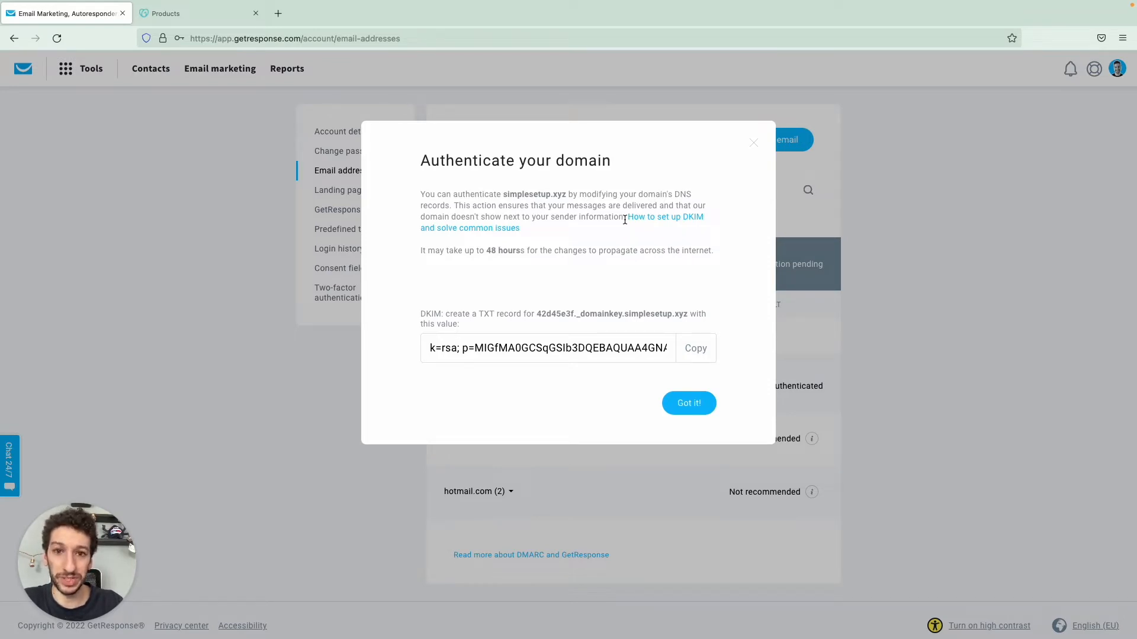
mouse_move(429, 228)
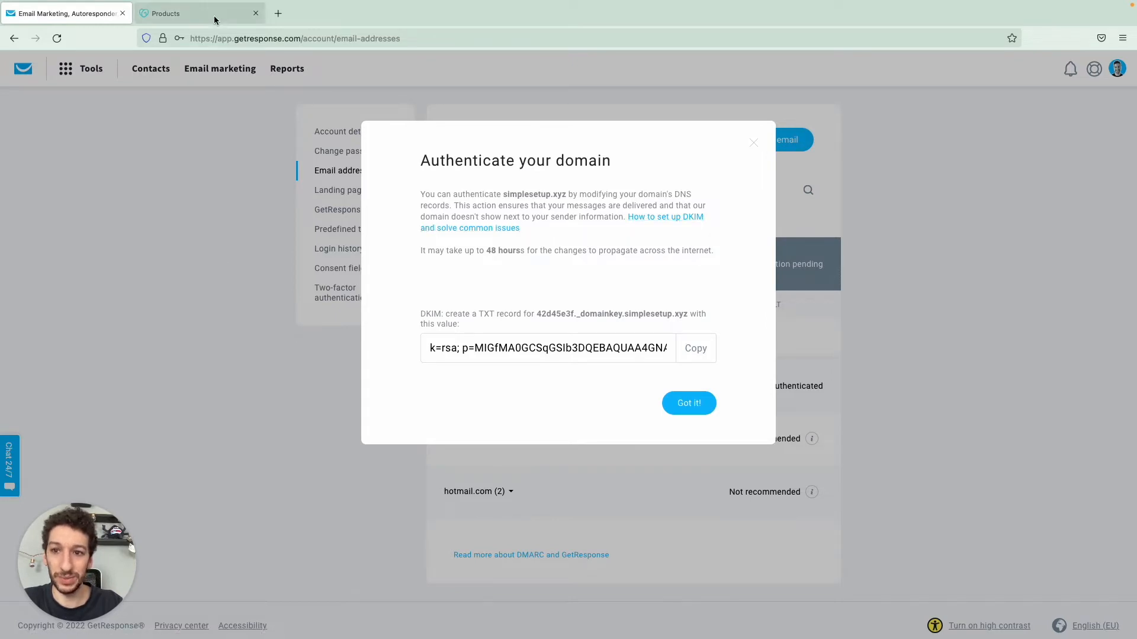
Step: In GoDaddy, open My Products and scroll to the domains list with simplesetup.xyz
left_click(190, 13)
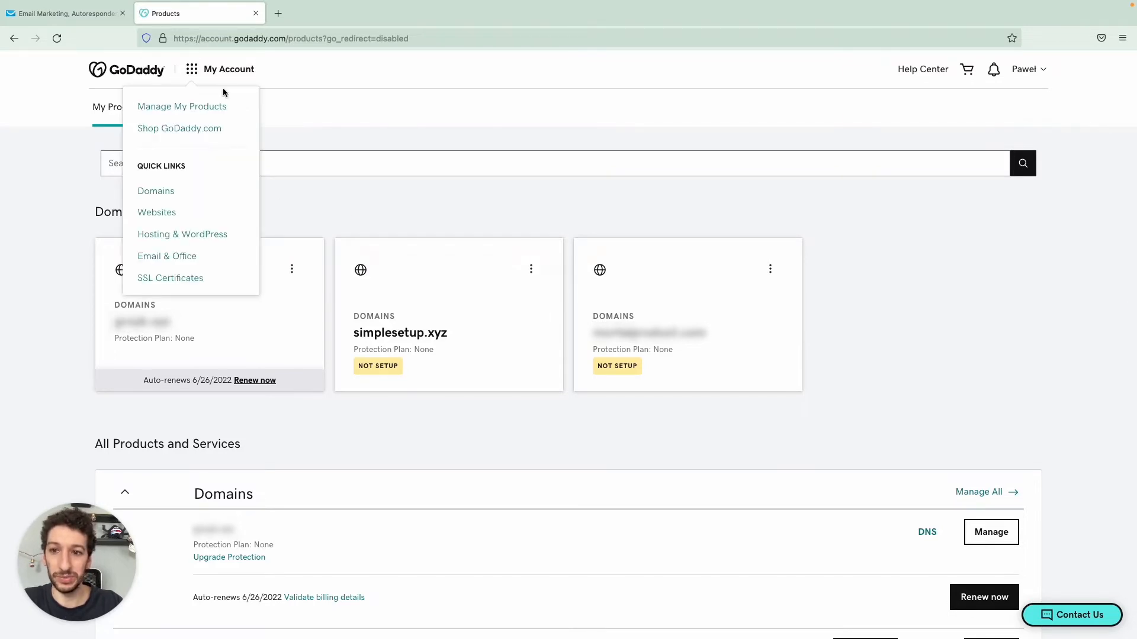
left_click(181, 106)
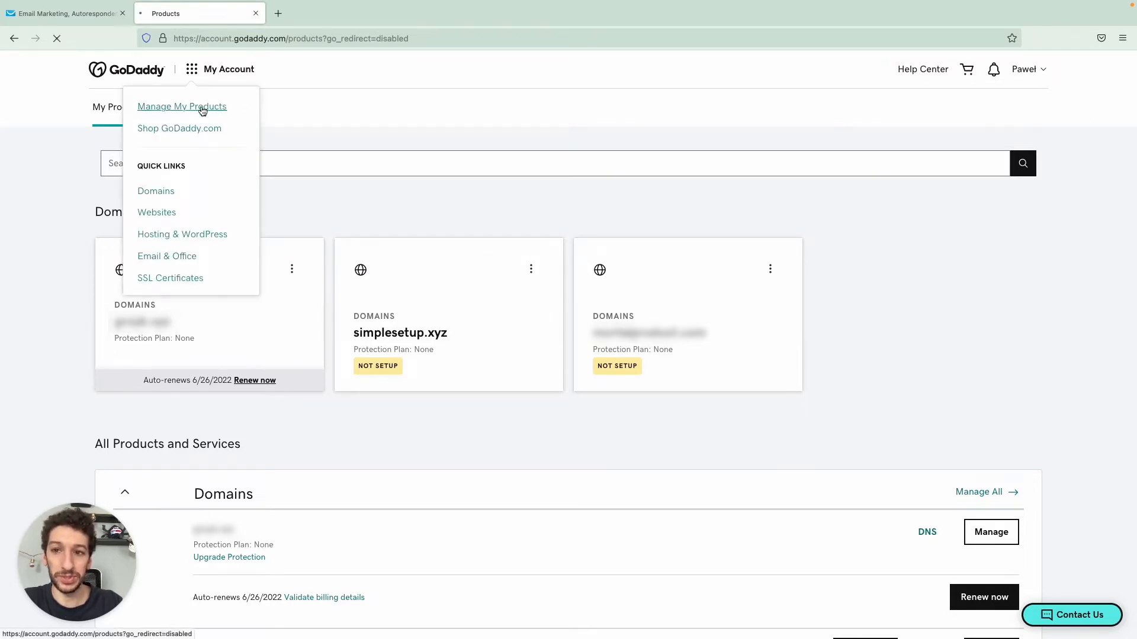
left_click(181, 107)
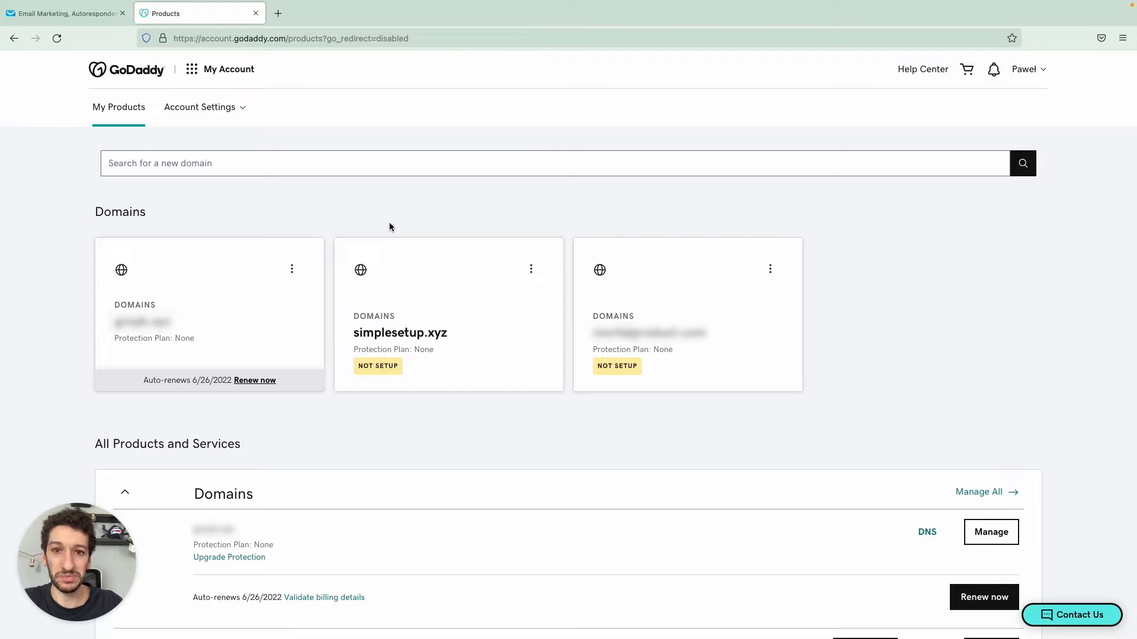
scroll("down", 3)
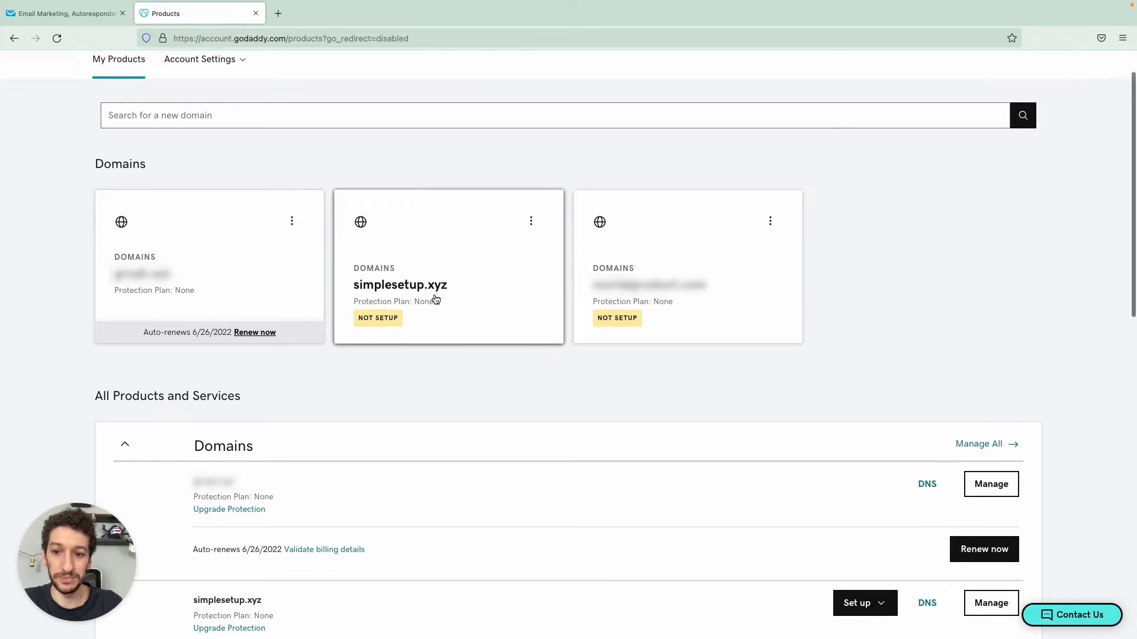
scroll("down", 3)
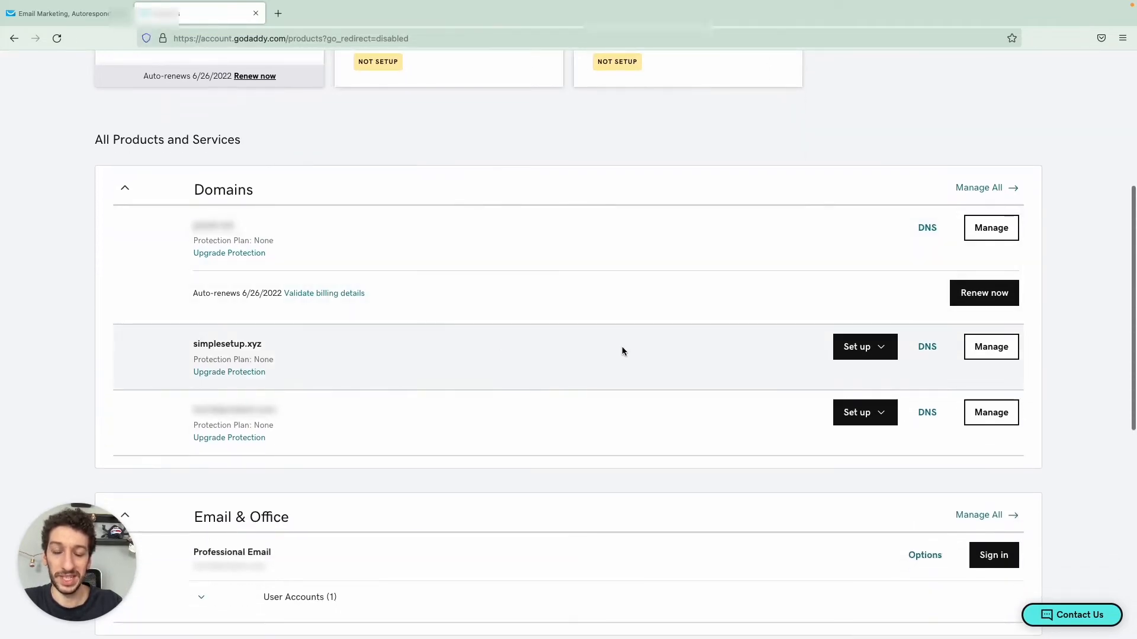
mouse_move(822, 366)
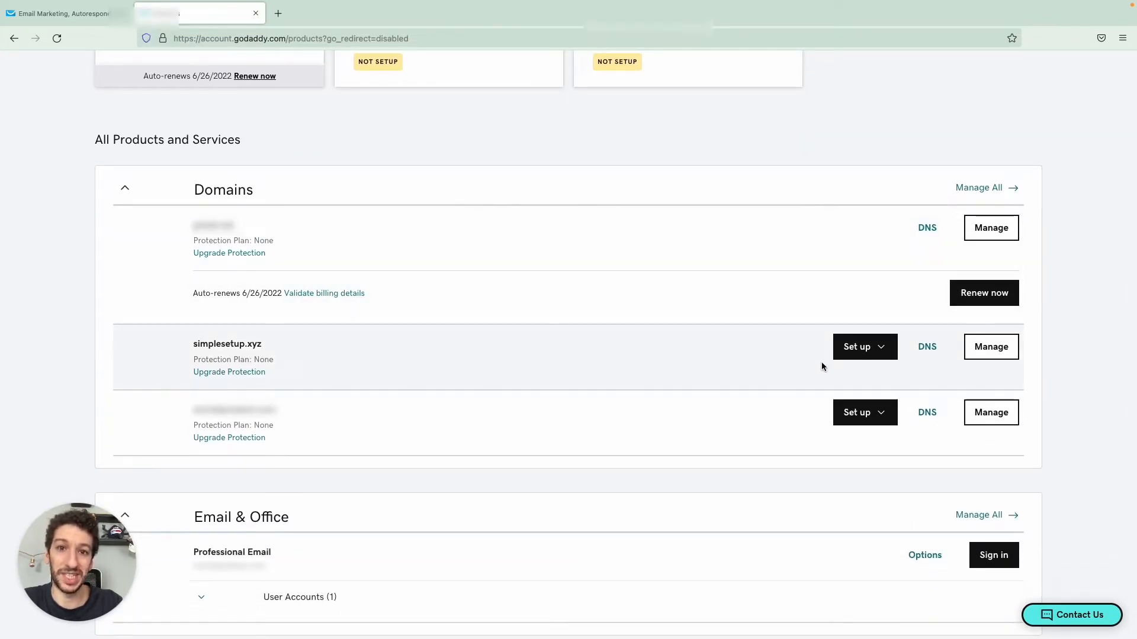
Step: Open DNS for simplesetup.xyz and start a new TXT record
left_click(927, 347)
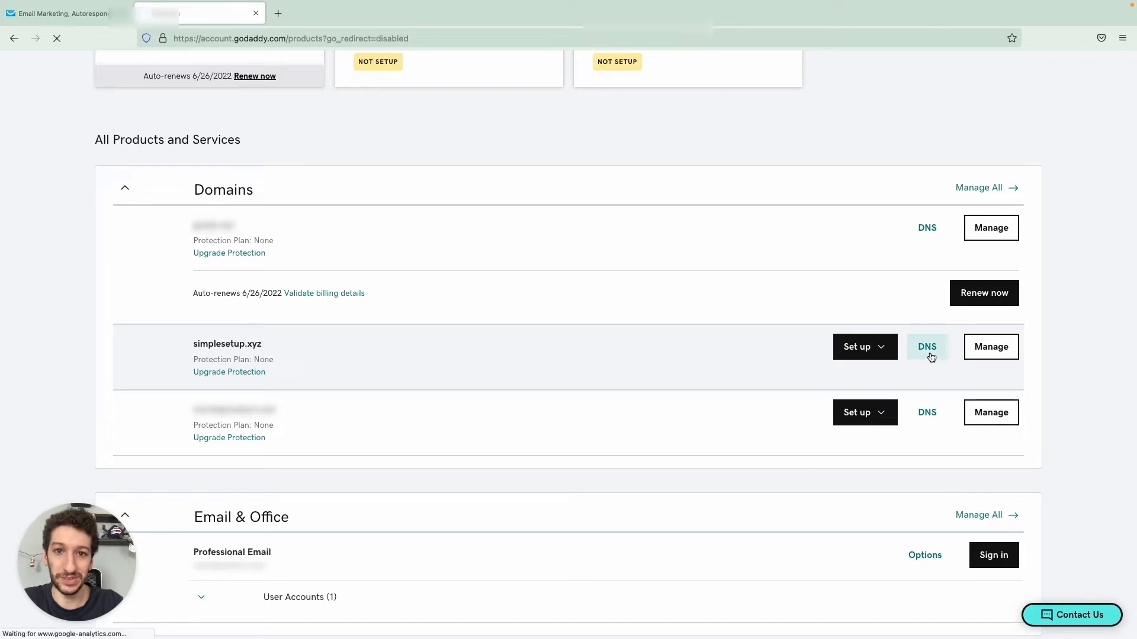
left_click(927, 347)
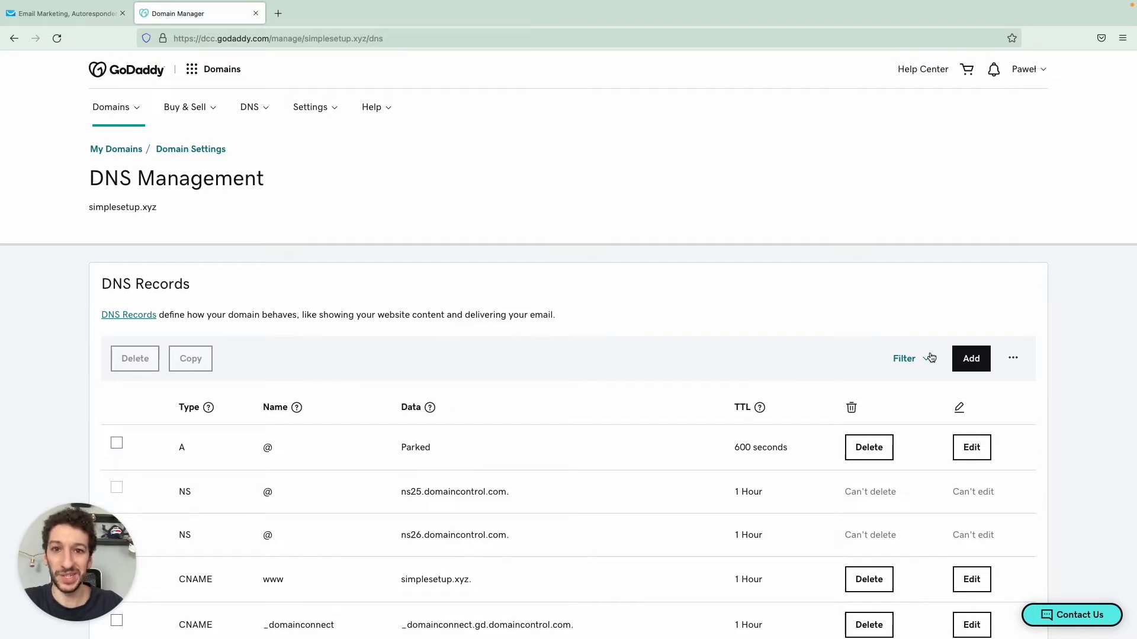
mouse_move(877, 307)
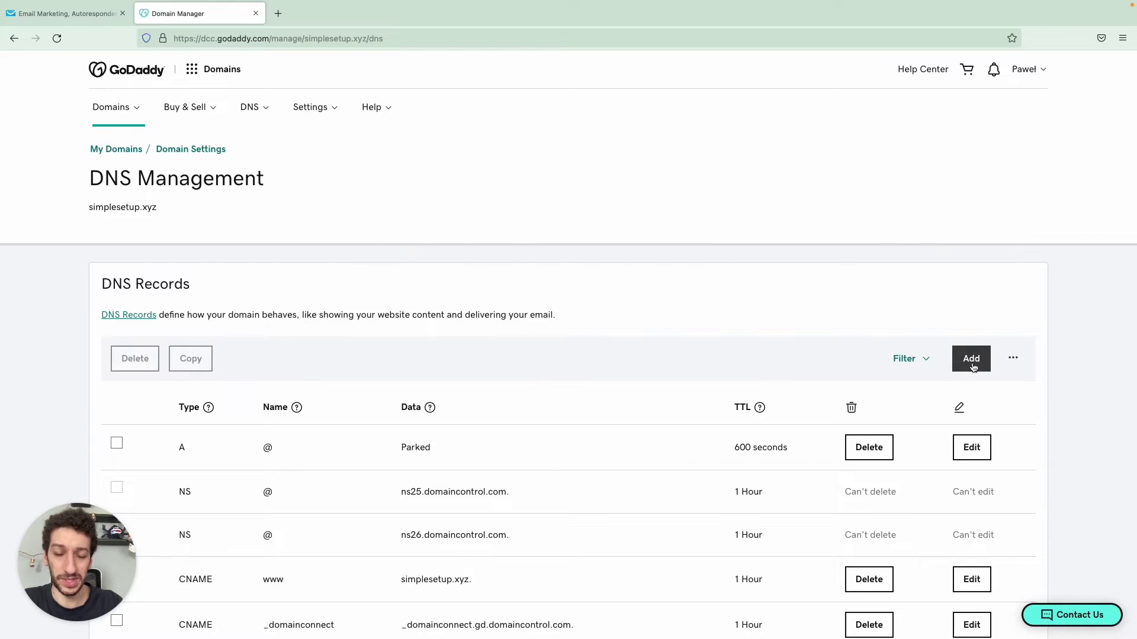
left_click(971, 358)
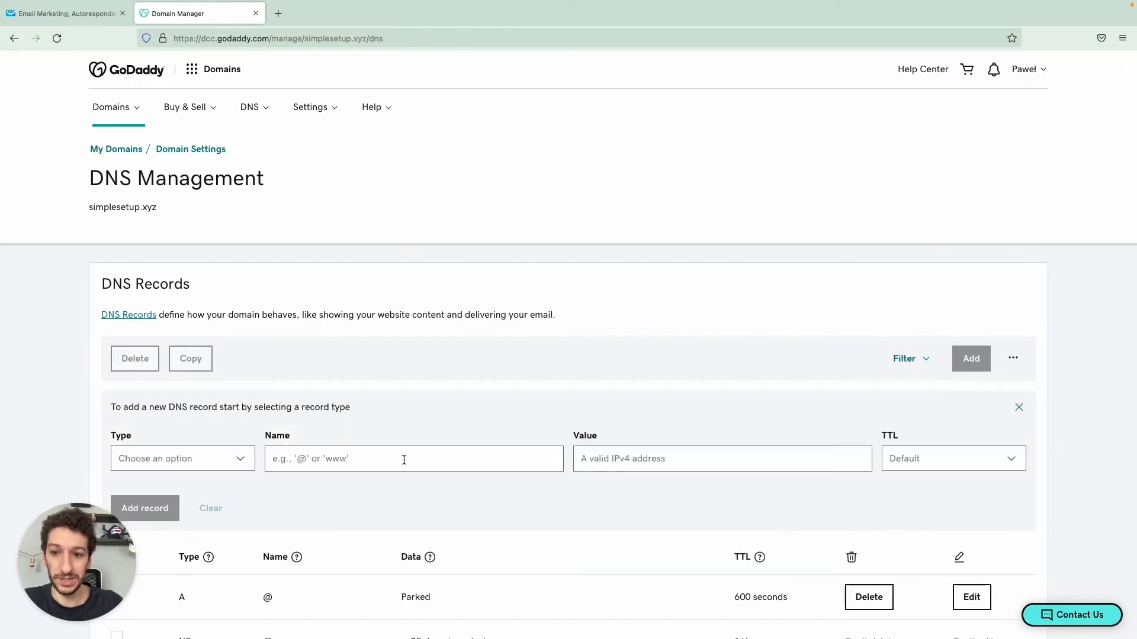
left_click(183, 458)
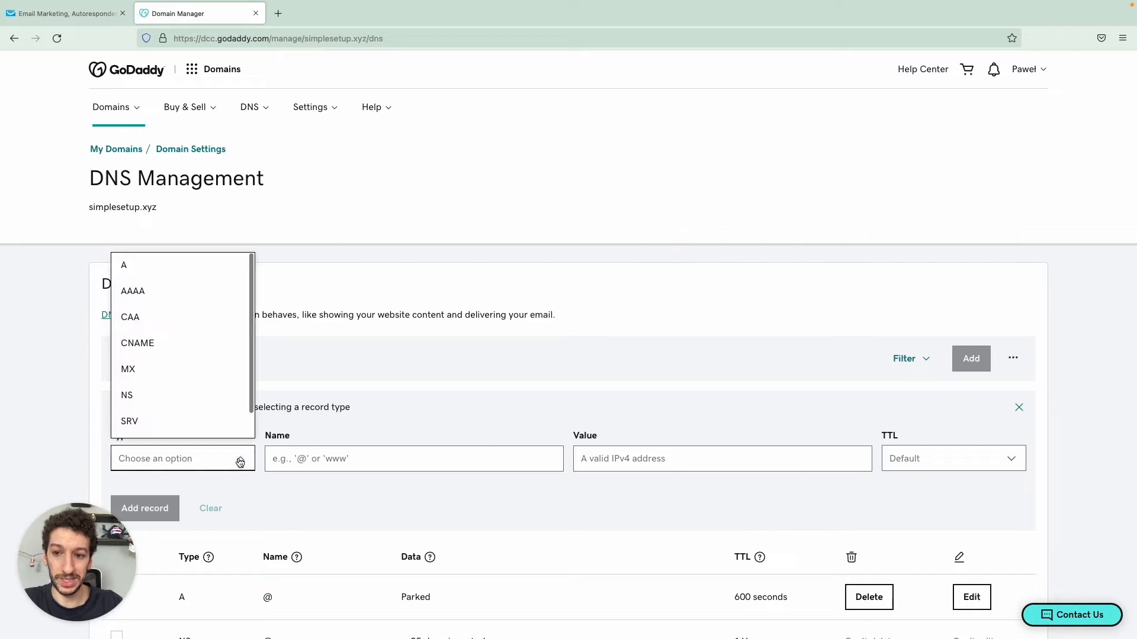
left_click(130, 422)
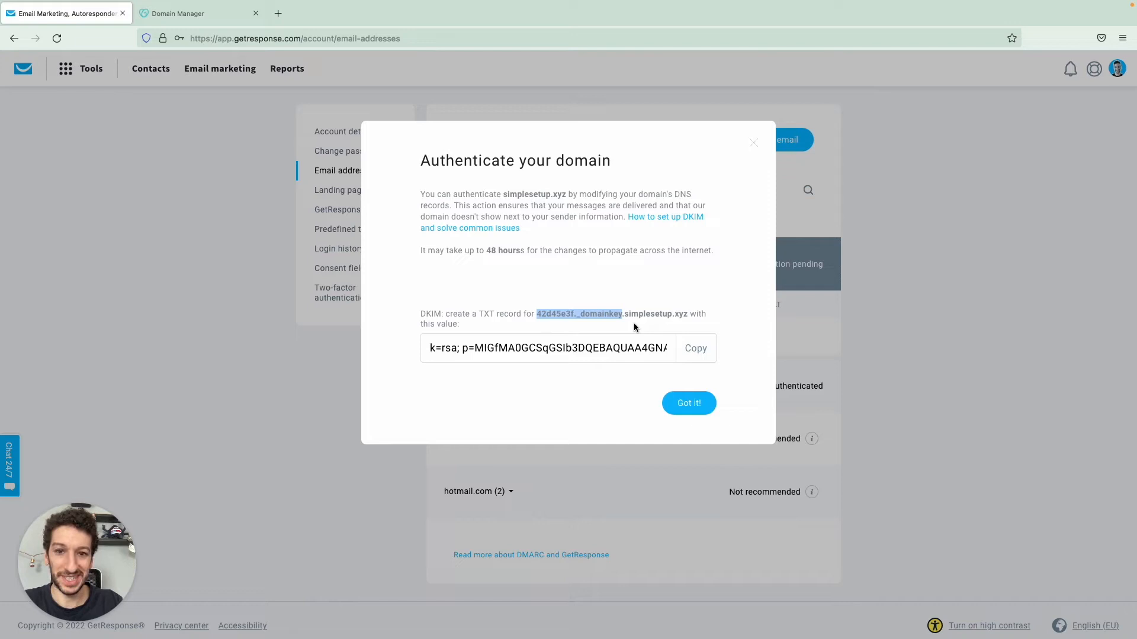
Step: Name the TXT record 42d45e3f._domainkey and paste GetResponse's copied DKIM value
left_click(189, 13)
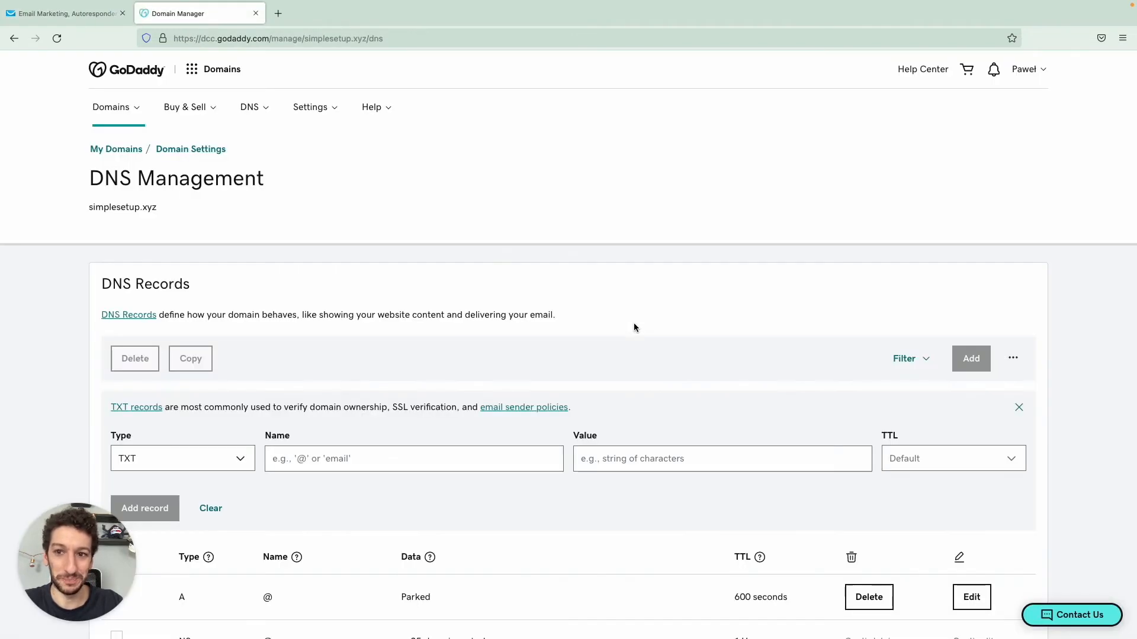
type("42d45e3f._domainkey")
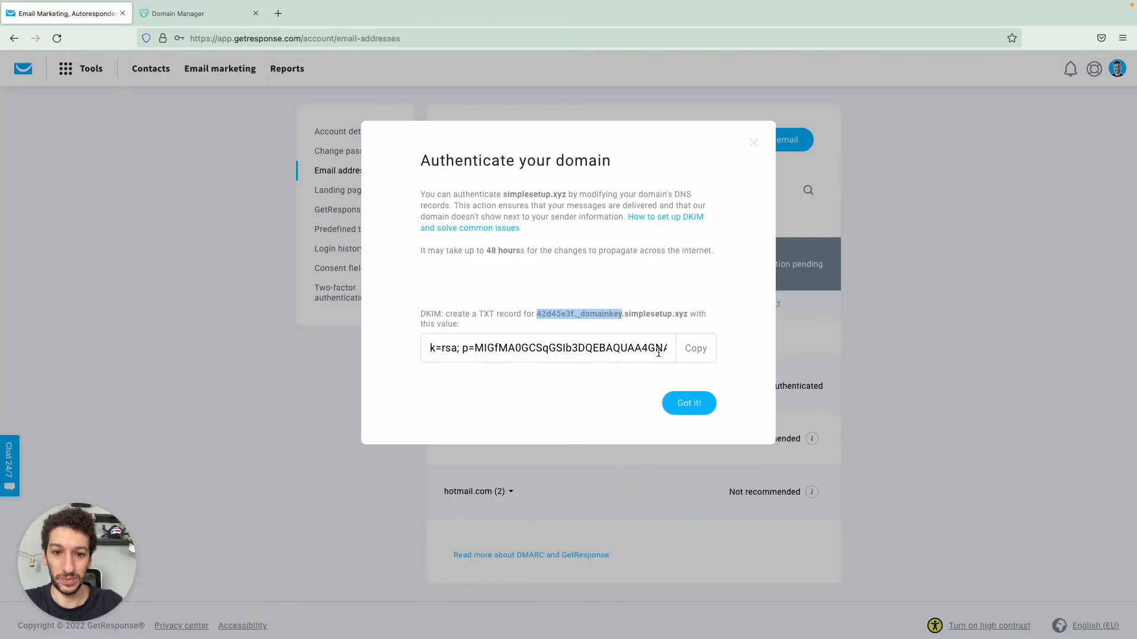
left_click(696, 349)
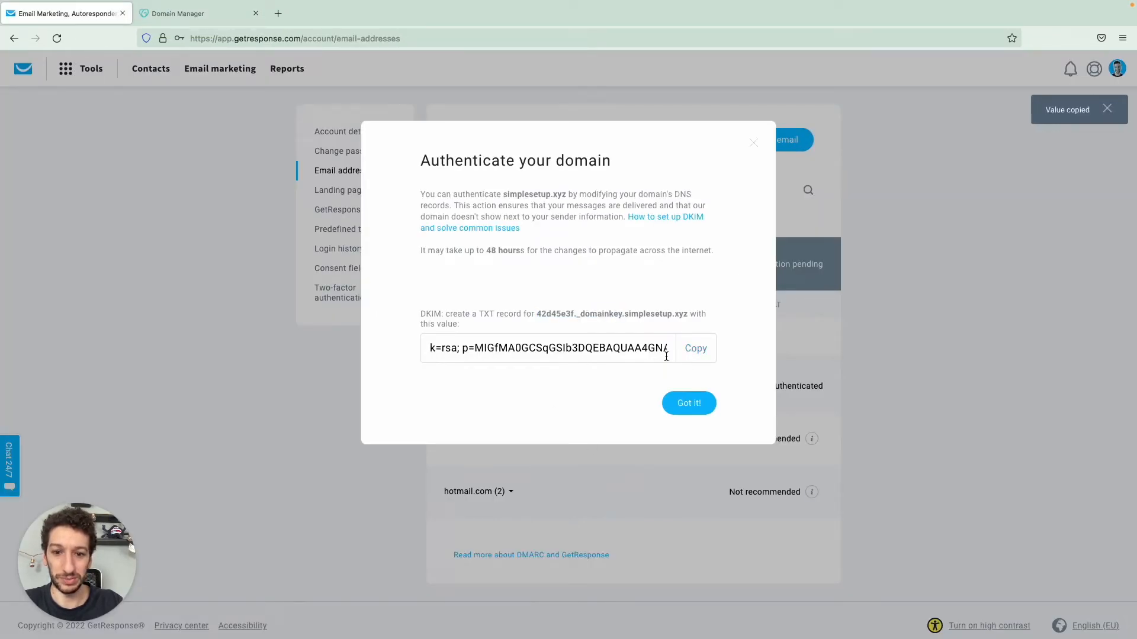
left_click(186, 13)
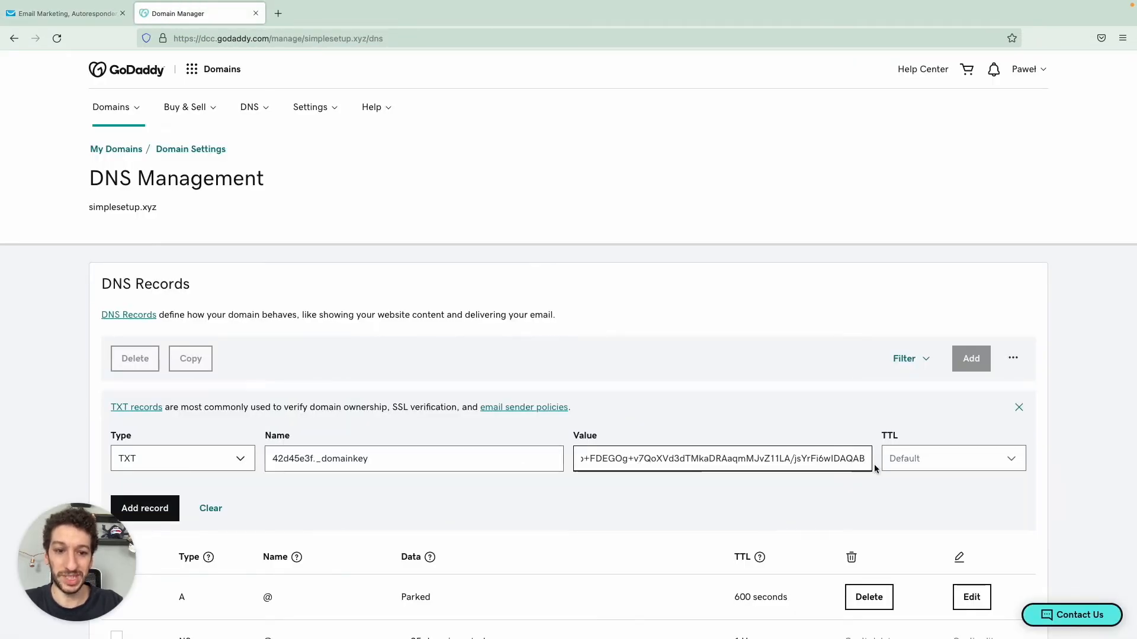
mouse_move(921, 468)
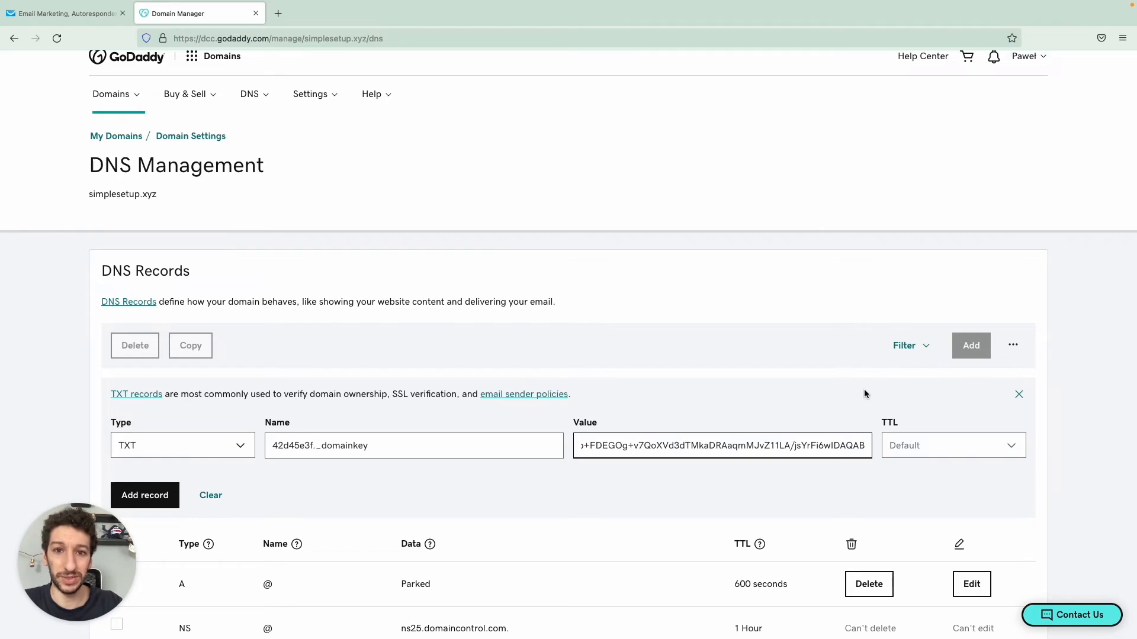
scroll("down", 3)
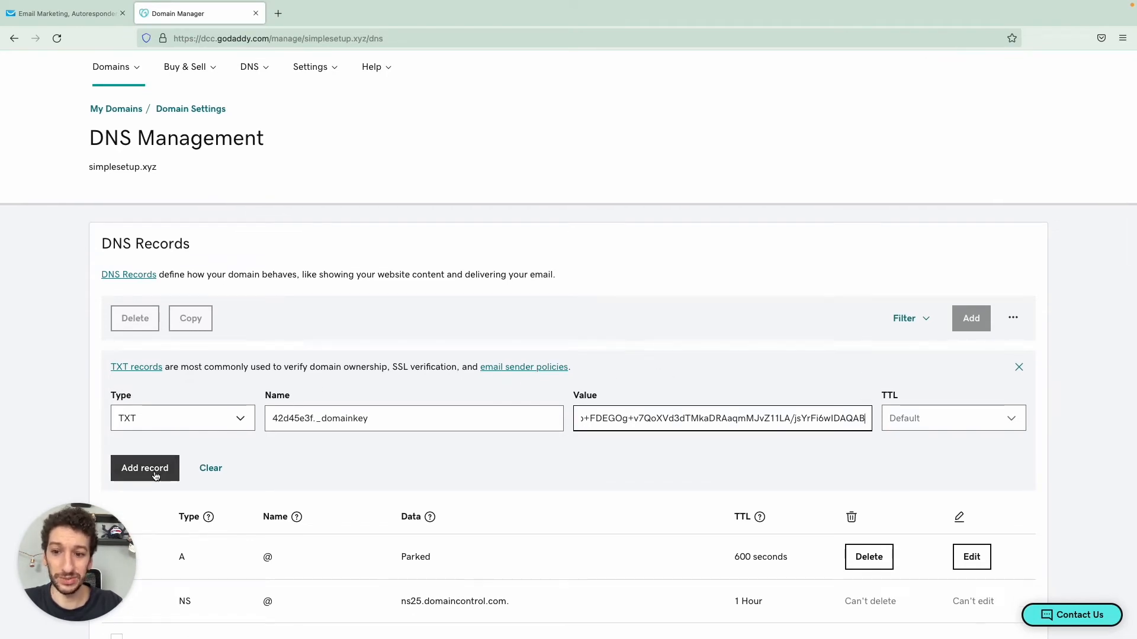
Step: Save the 42d45e3f._domainkey TXT record with Add record
left_click(145, 468)
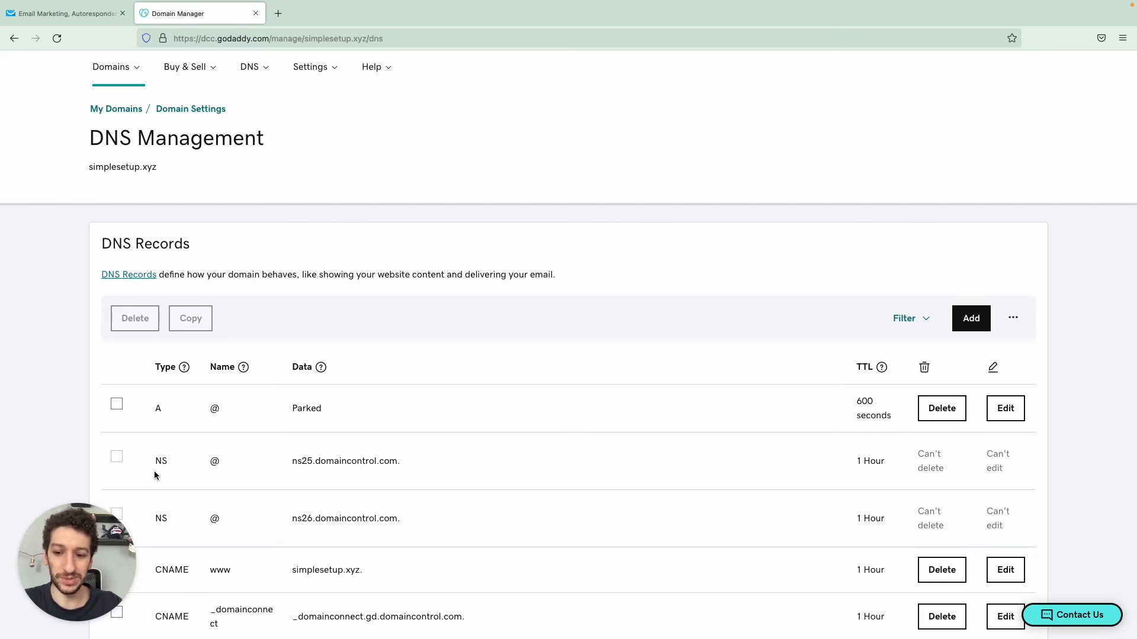
Step: Back in GetResponse, dismiss the authentication dialog with Got it!
left_click(65, 13)
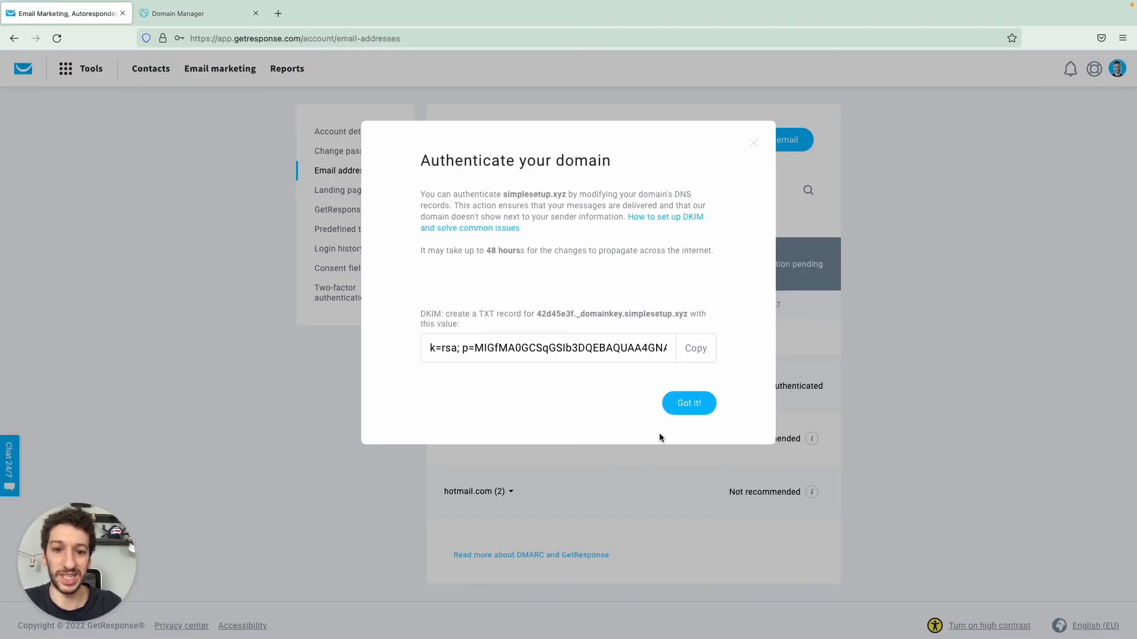
left_click(688, 403)
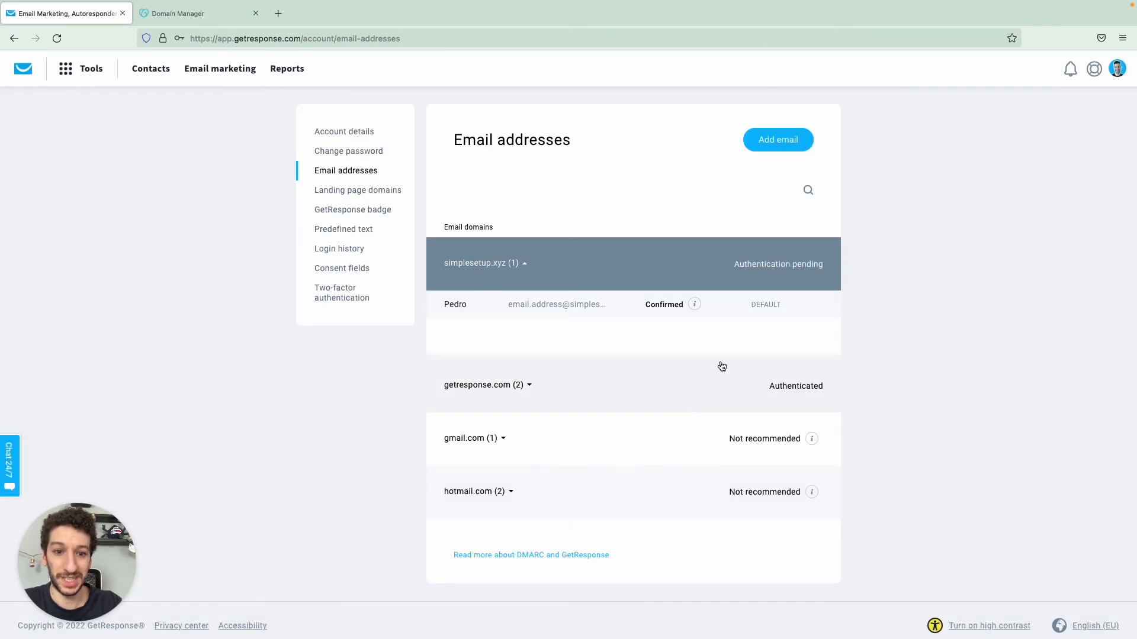
mouse_move(841, 285)
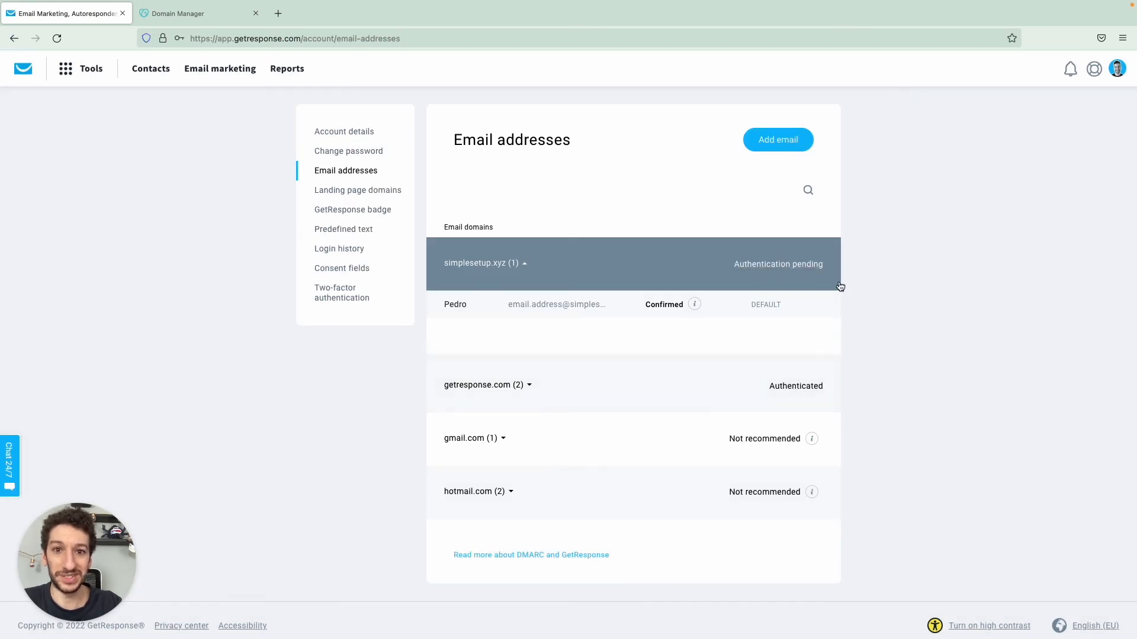
mouse_move(769, 267)
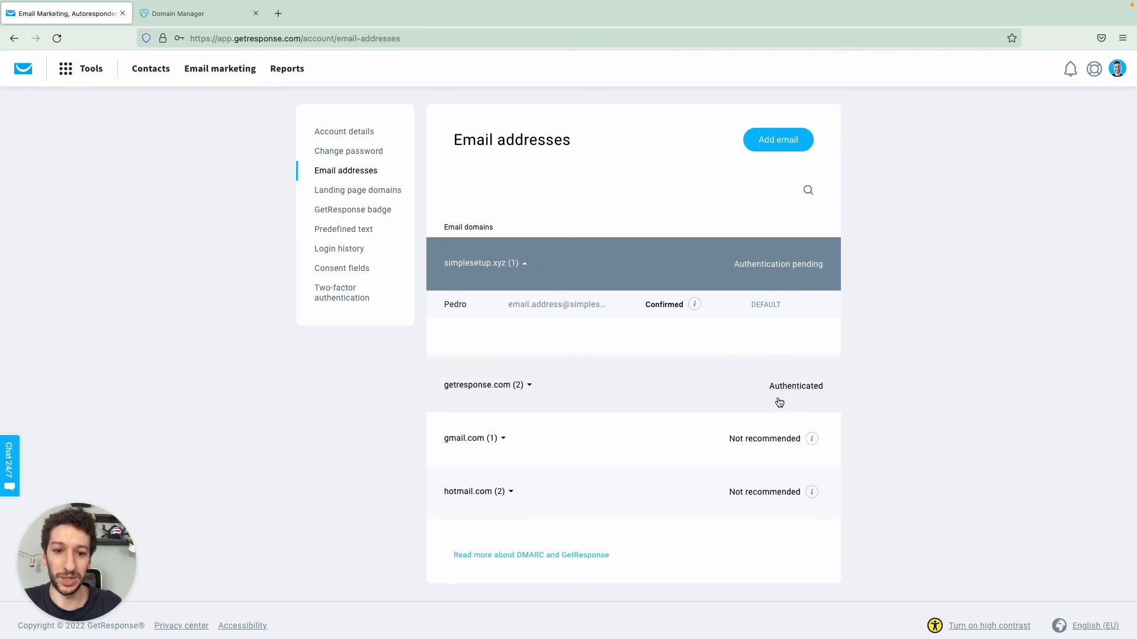
mouse_move(829, 309)
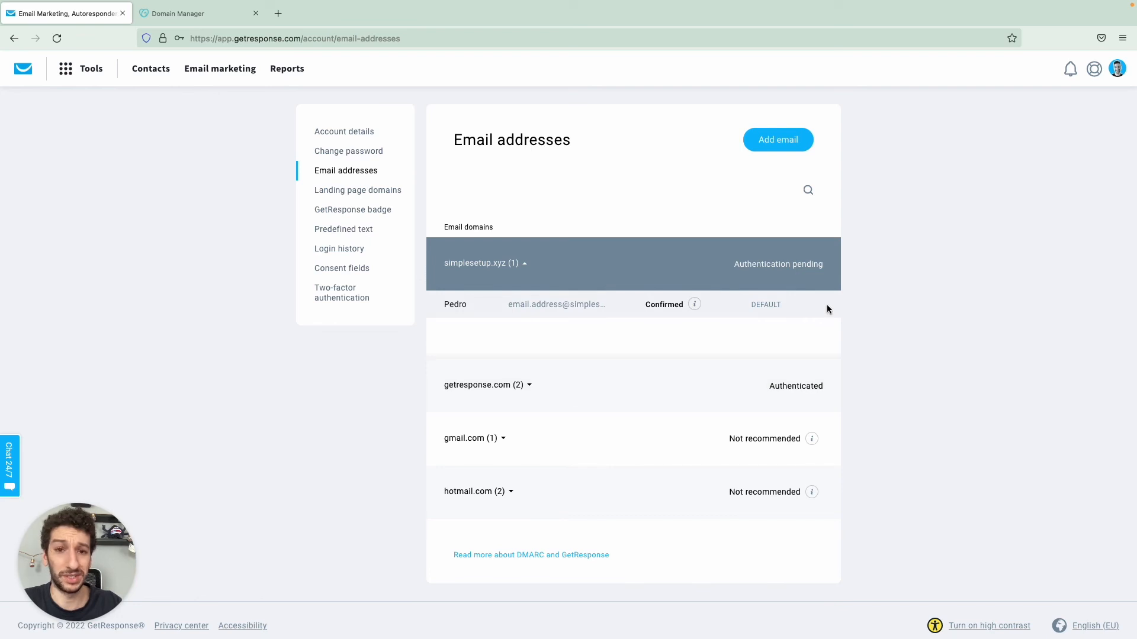
mouse_move(543, 363)
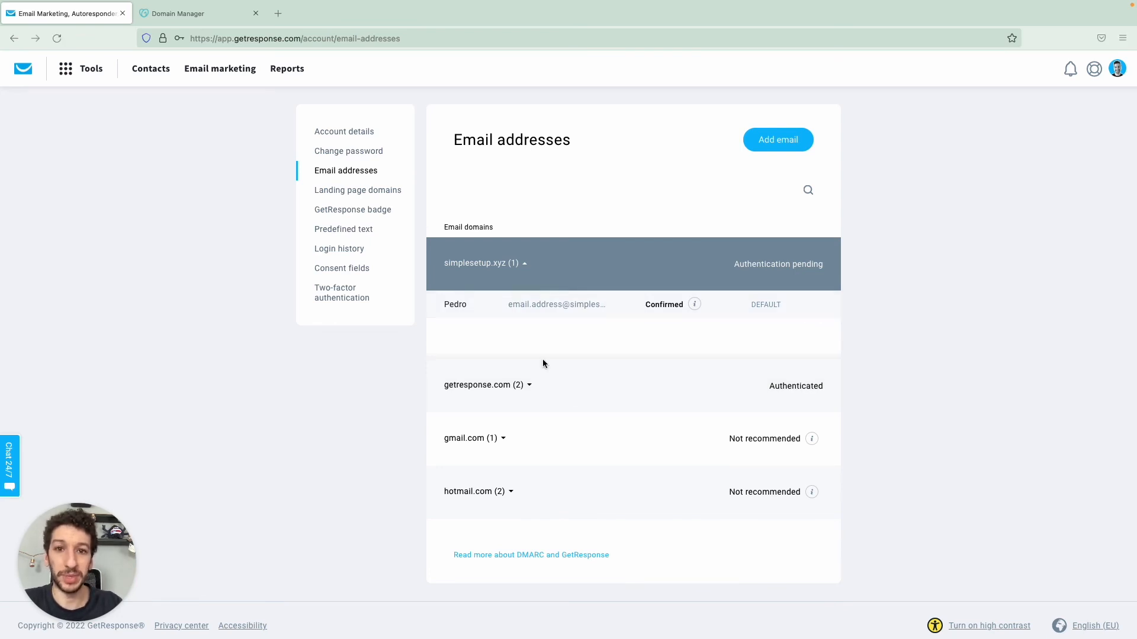
mouse_move(580, 270)
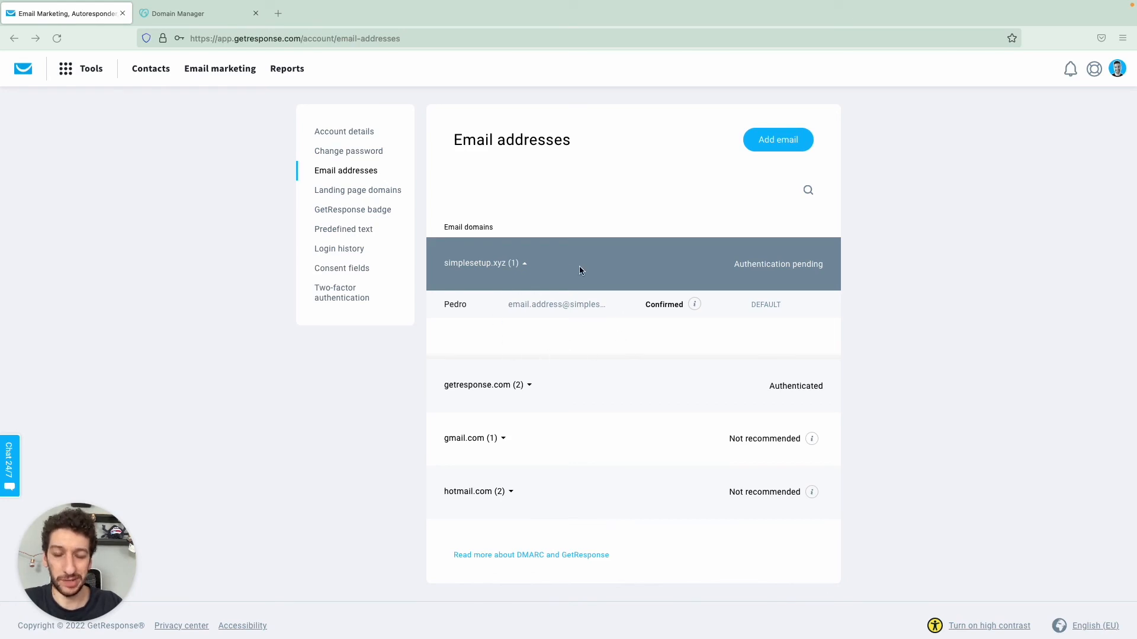